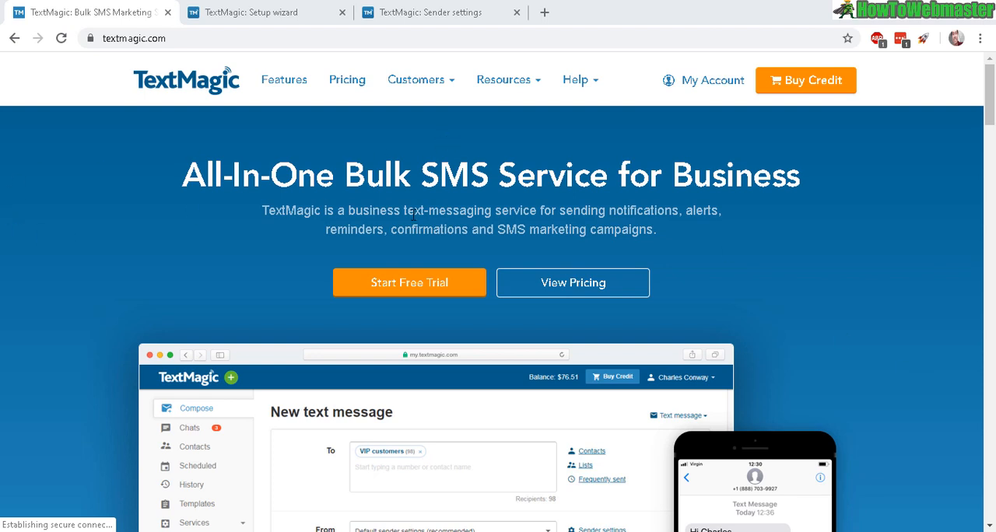
mouse_move(326, 249)
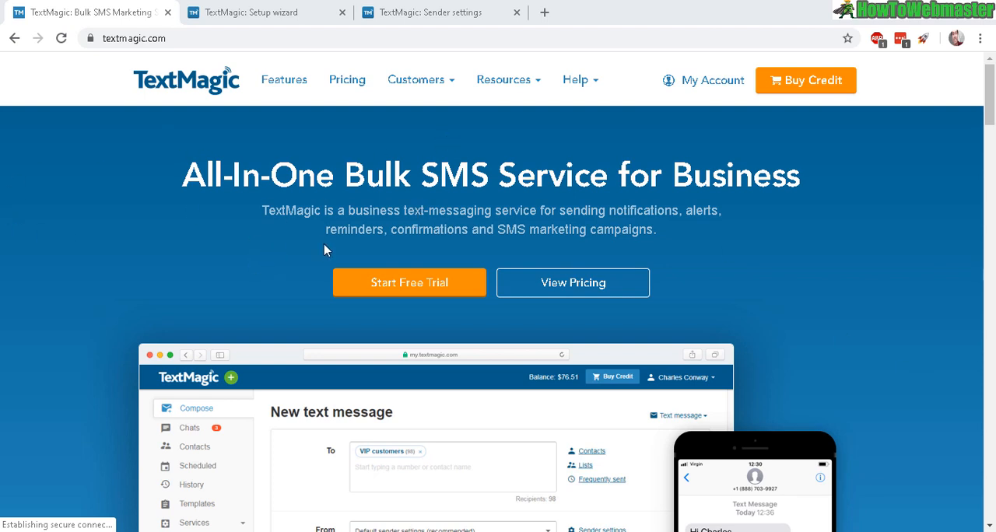
- Browse the homepage features, highlighting the Email to SMS Gateway description, then go to the SMS Pricing page
scroll(down, 3)
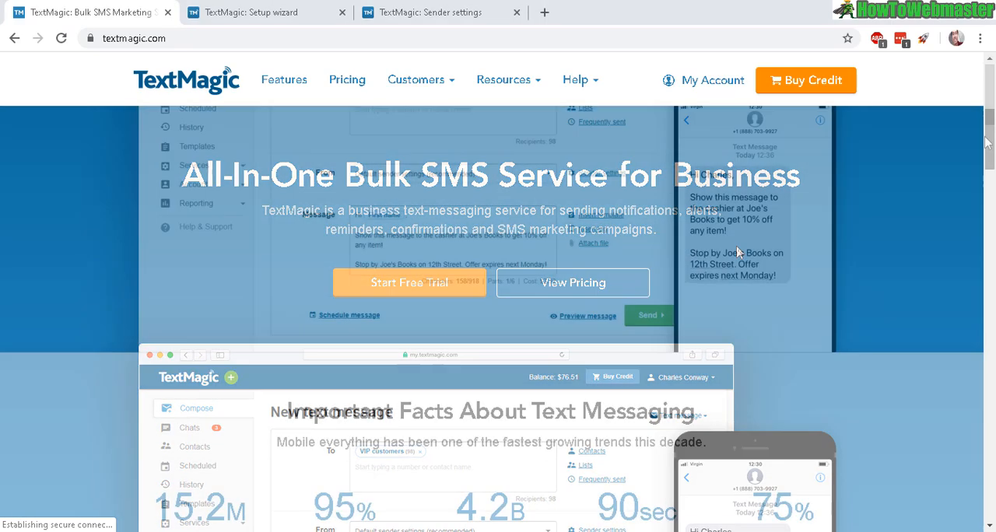
scroll(down, 3)
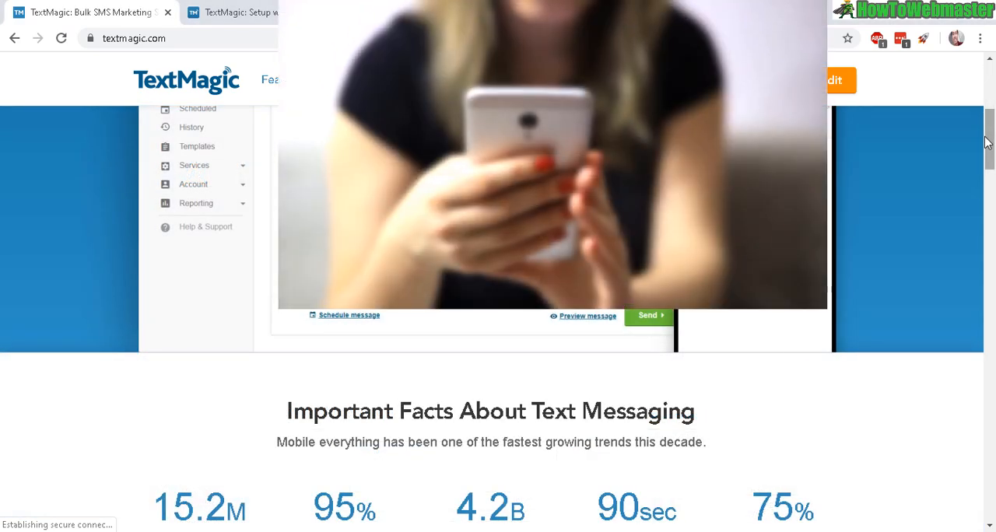
scroll(down, 3)
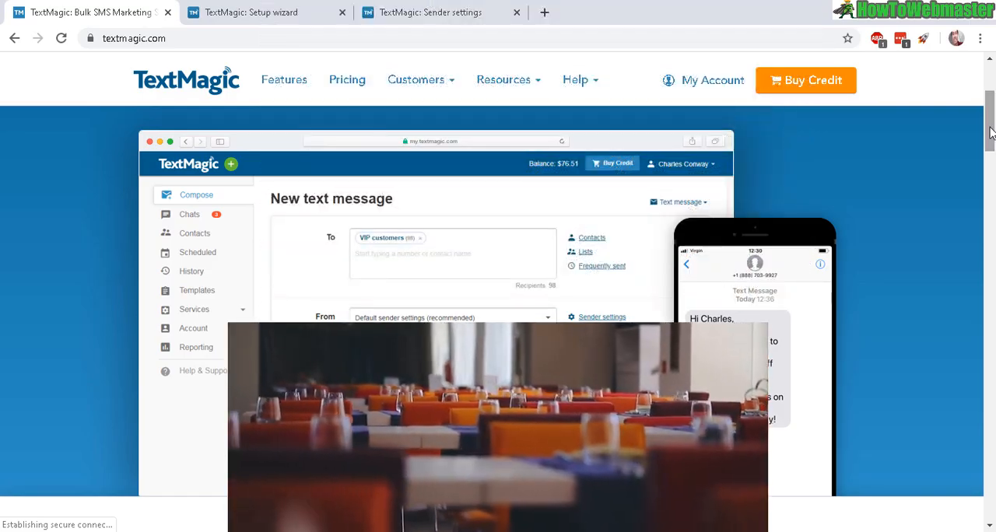
scroll(down, 3)
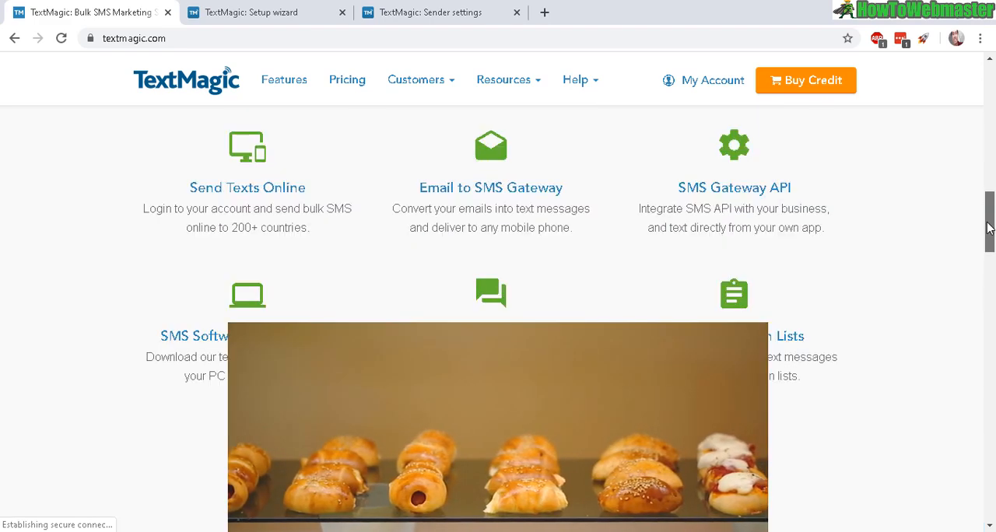
scroll(up, 3)
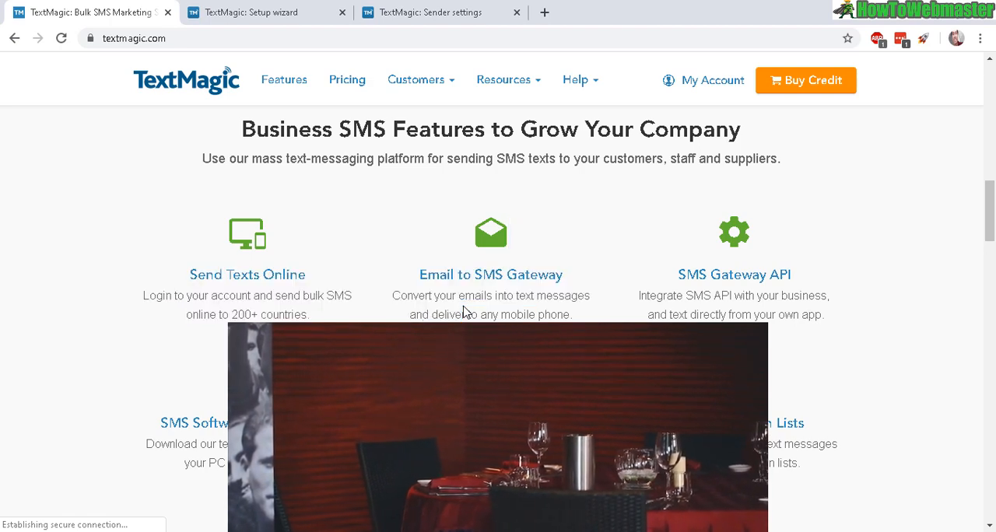
drag(419, 274, 590, 296)
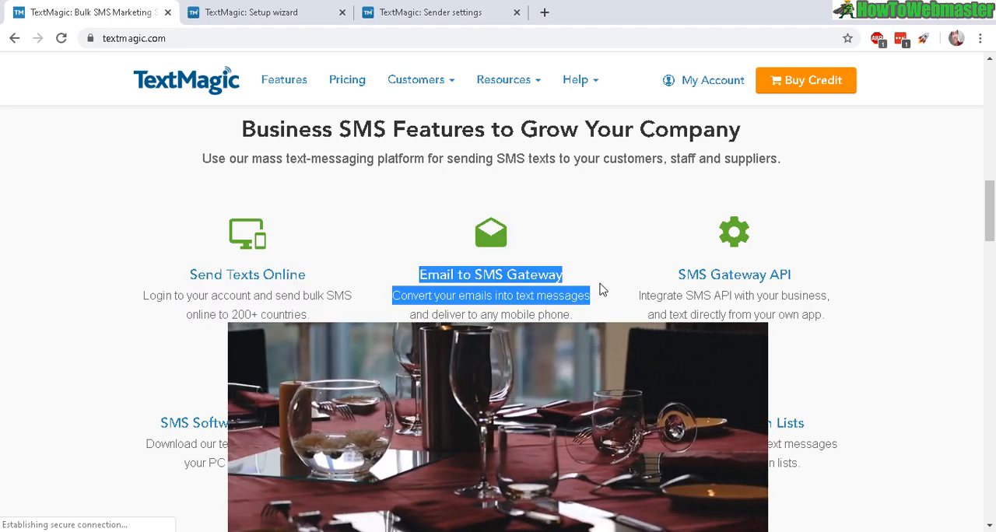
click(347, 79)
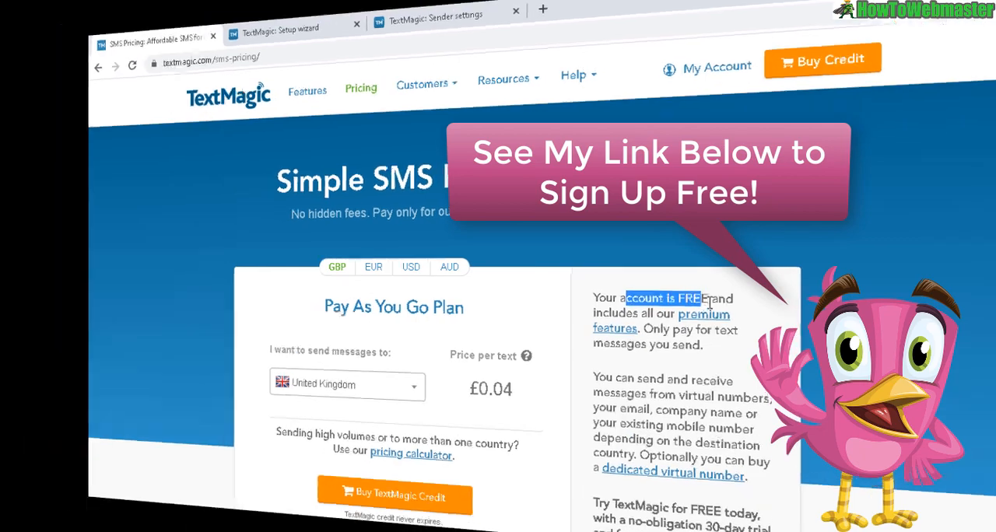
- Switch to the 'TextMagic: Setup wizard' browser tab
click(268, 13)
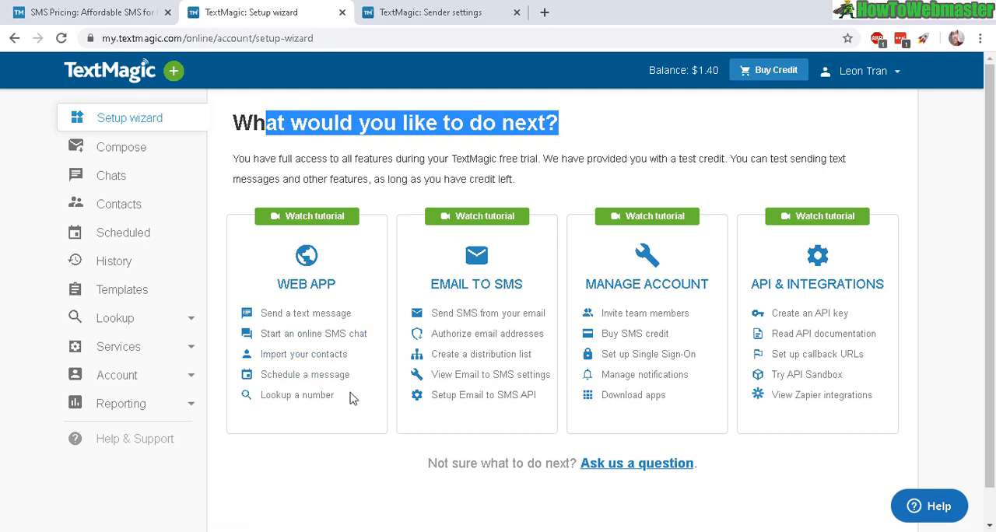
mouse_move(471, 272)
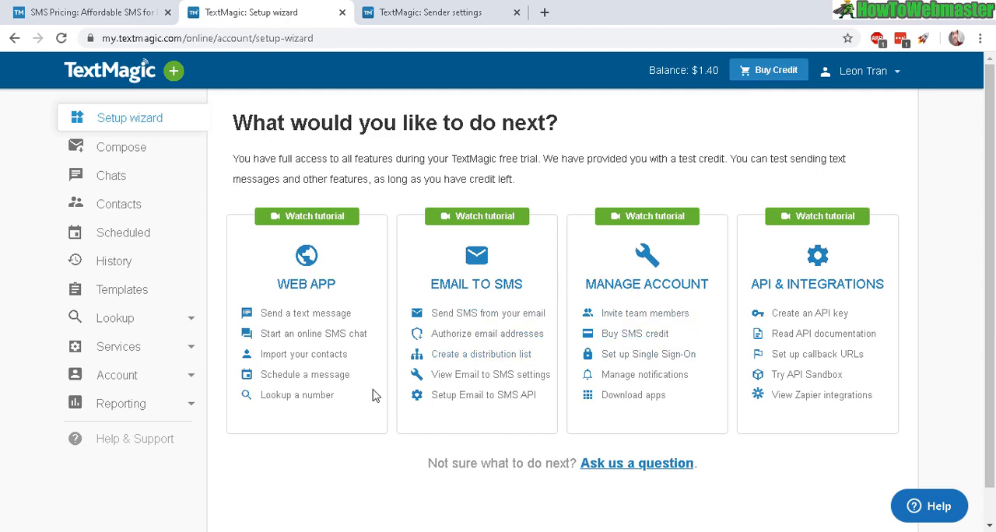
mouse_move(303, 354)
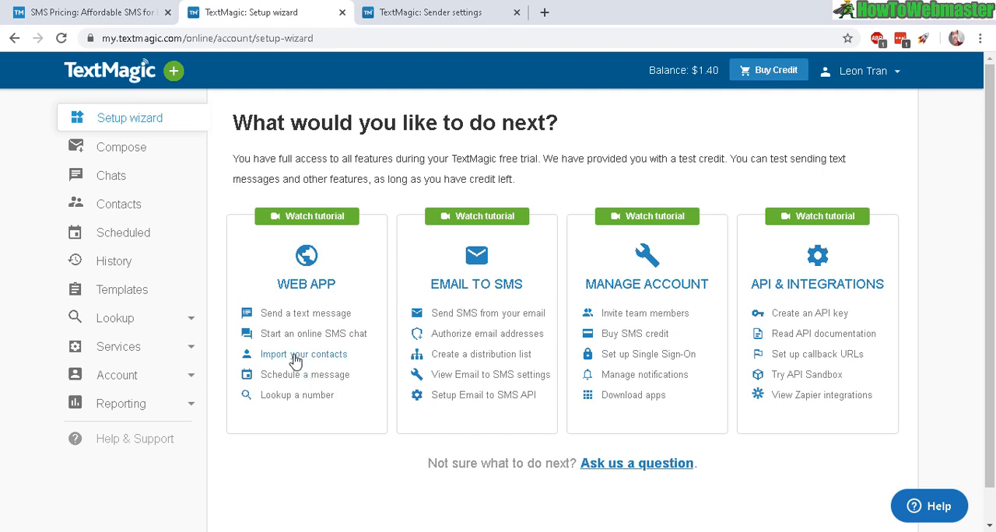
mouse_move(265, 360)
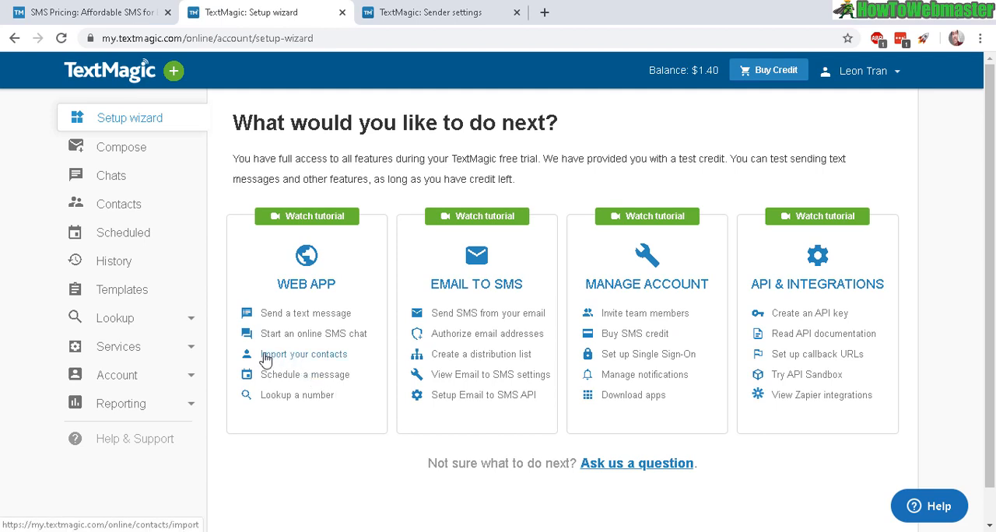
- Start 'Import your contacts' from the wizard and choose a file of phone numbers to upload
click(303, 354)
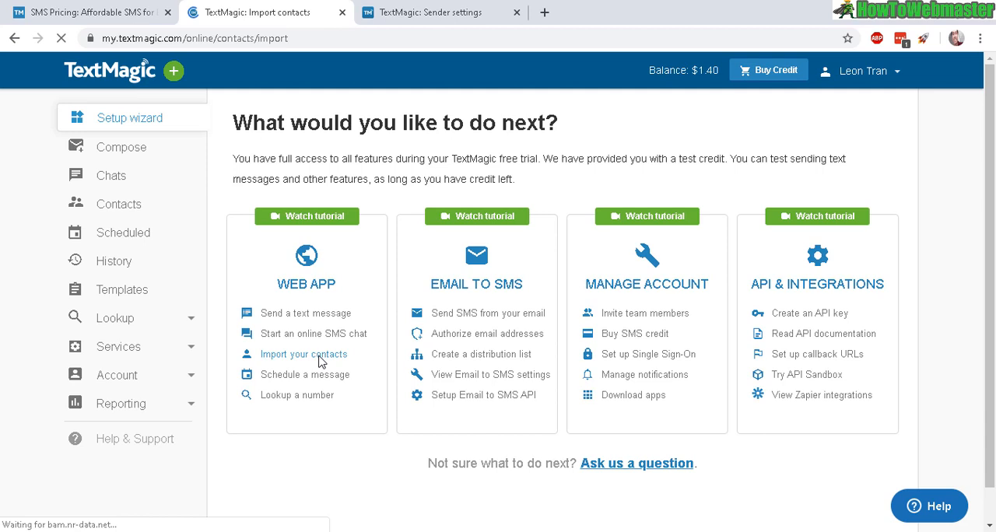
click(303, 354)
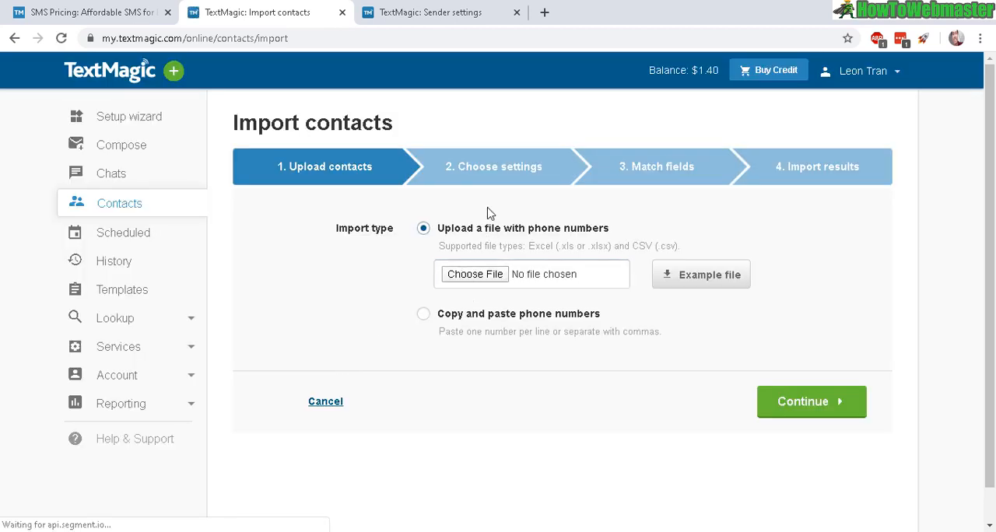
mouse_move(498, 236)
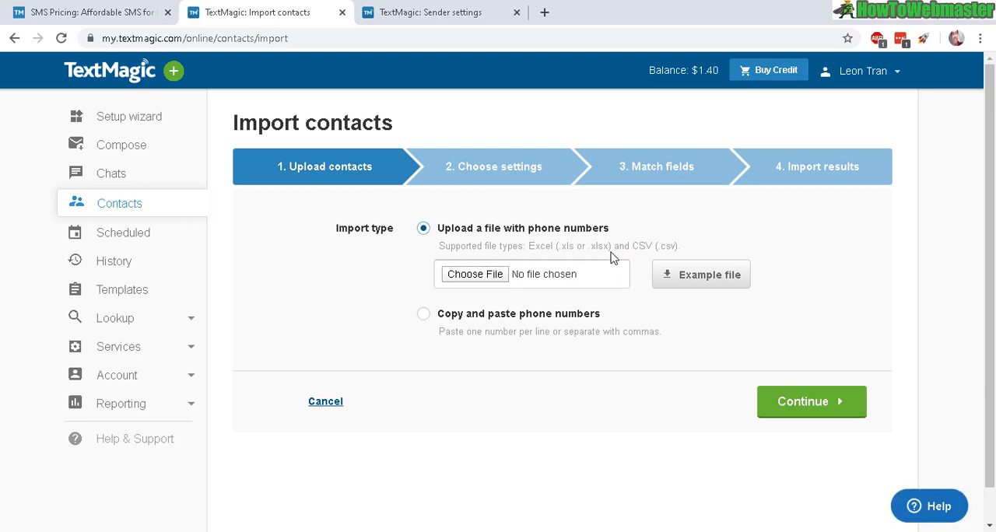
click(423, 314)
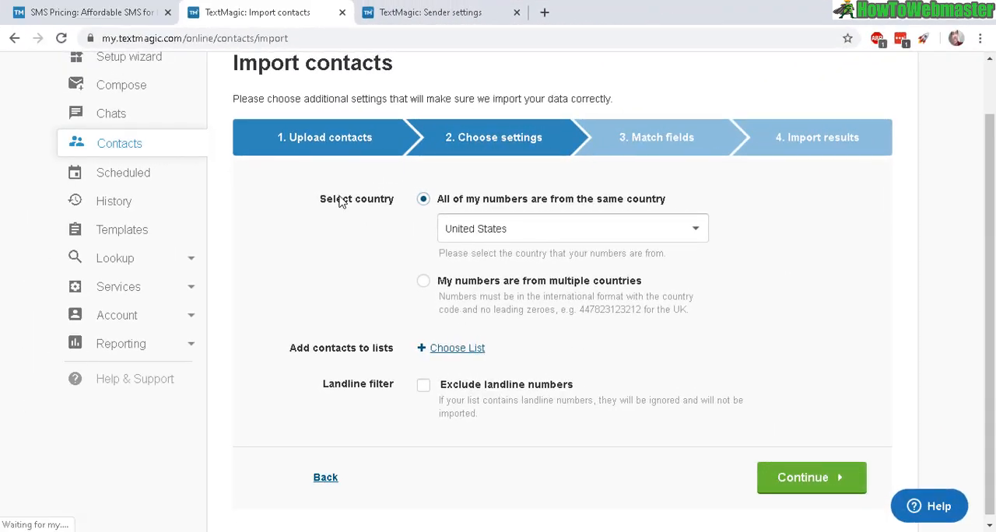
mouse_move(542, 310)
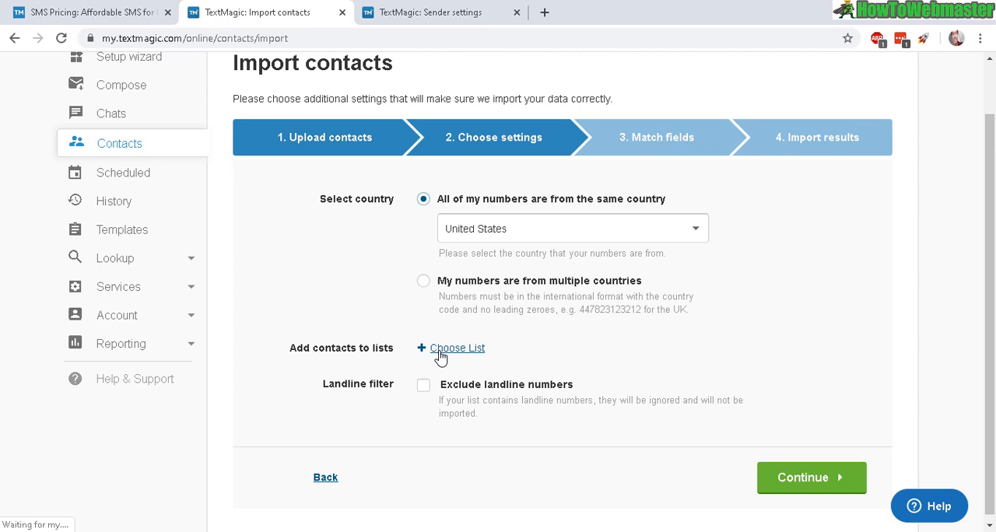
- Assign imported contacts to the Customers list, leave Exclude landline numbers ($0.12 check) off, and continue
click(457, 348)
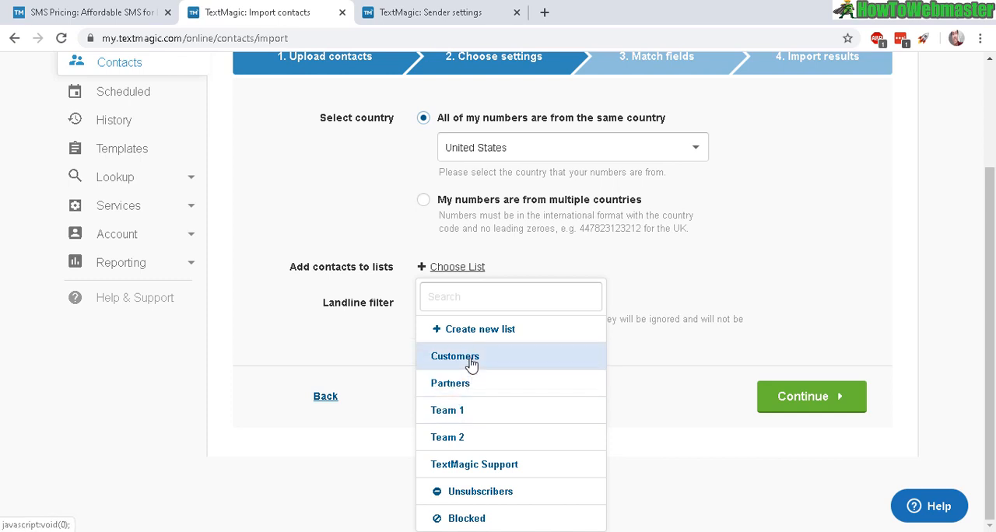
click(455, 356)
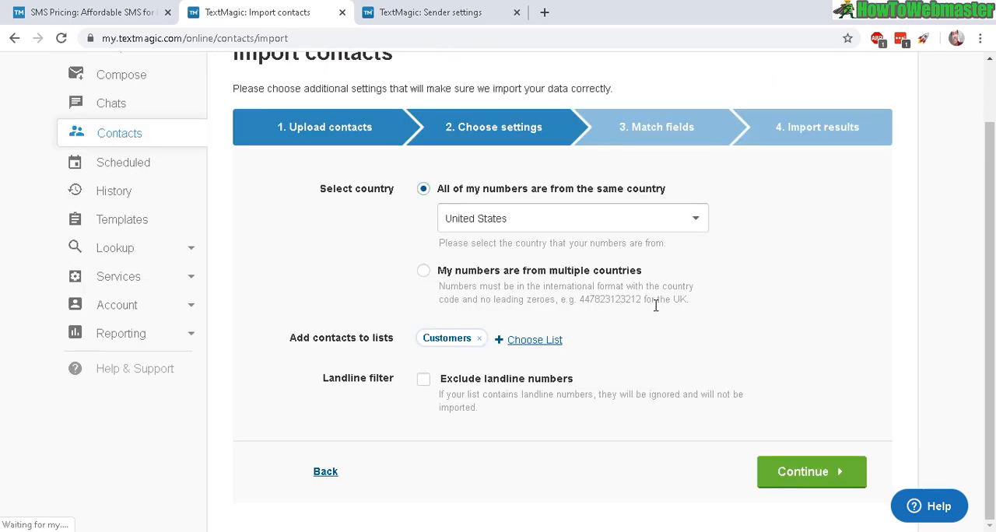
mouse_move(329, 386)
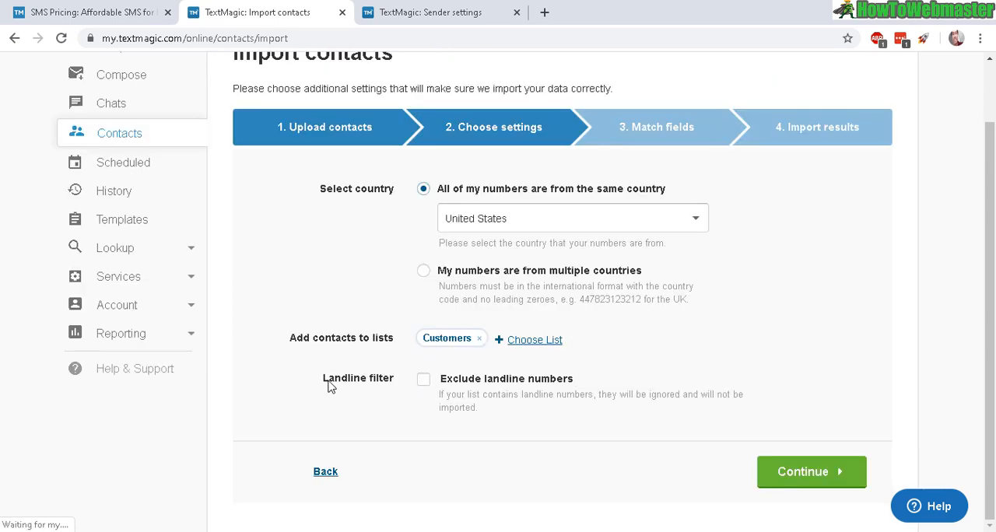
click(424, 379)
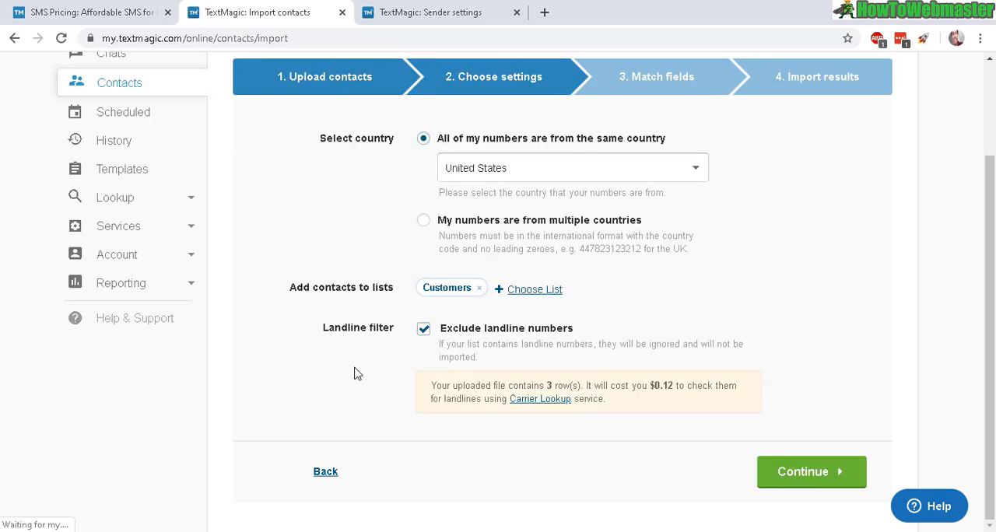
mouse_move(436, 347)
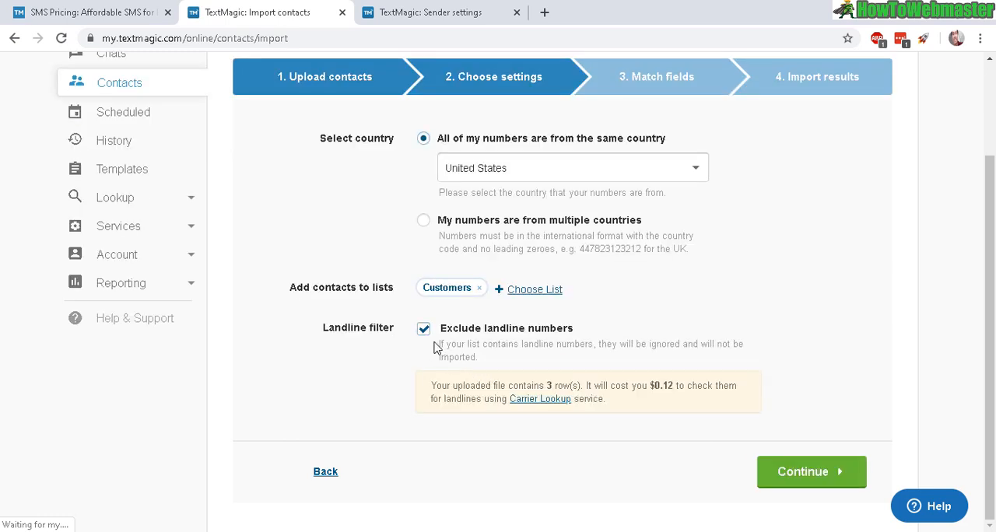
drag(605, 385, 713, 385)
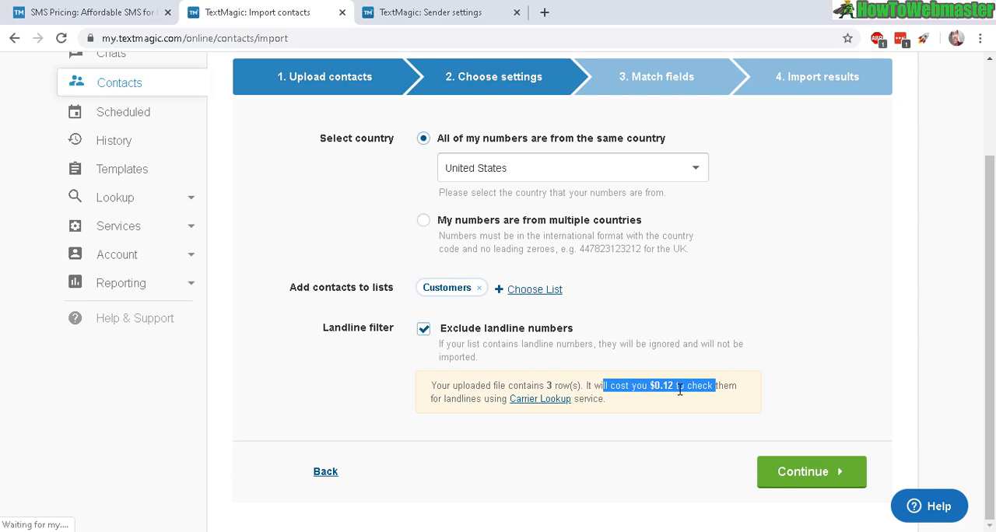
mouse_move(671, 403)
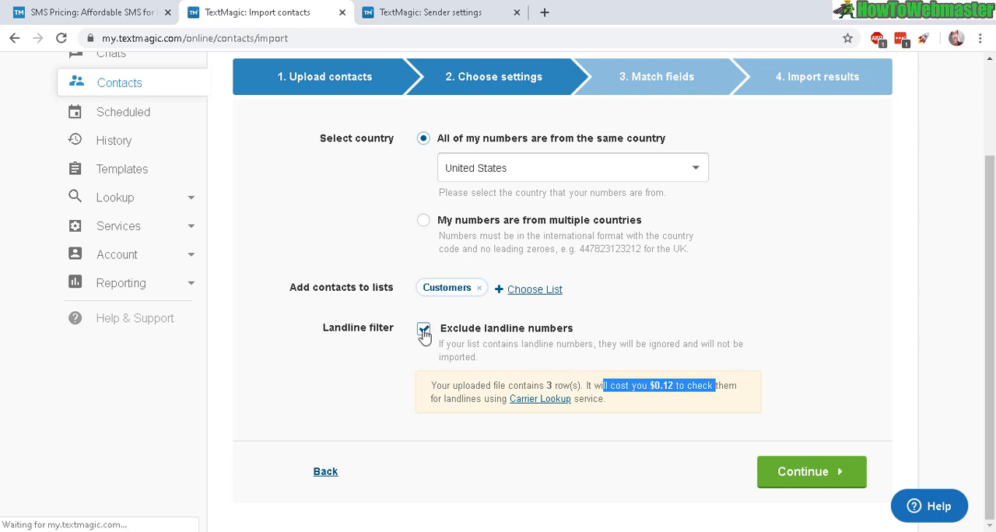
click(423, 328)
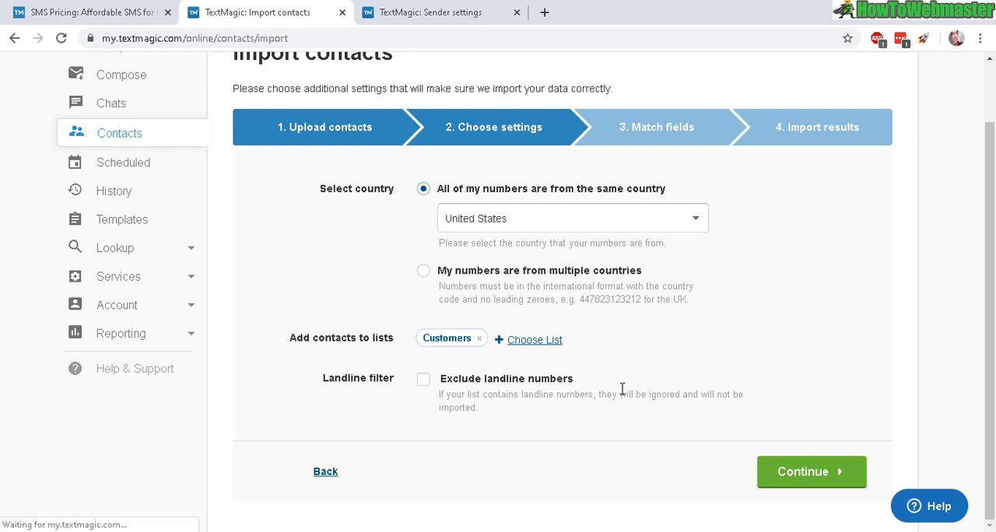
mouse_move(636, 389)
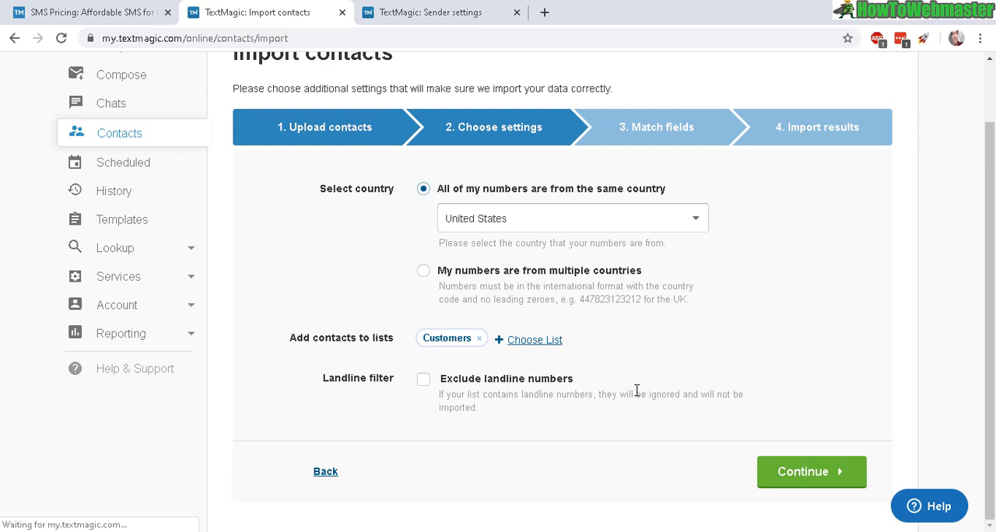
mouse_move(722, 426)
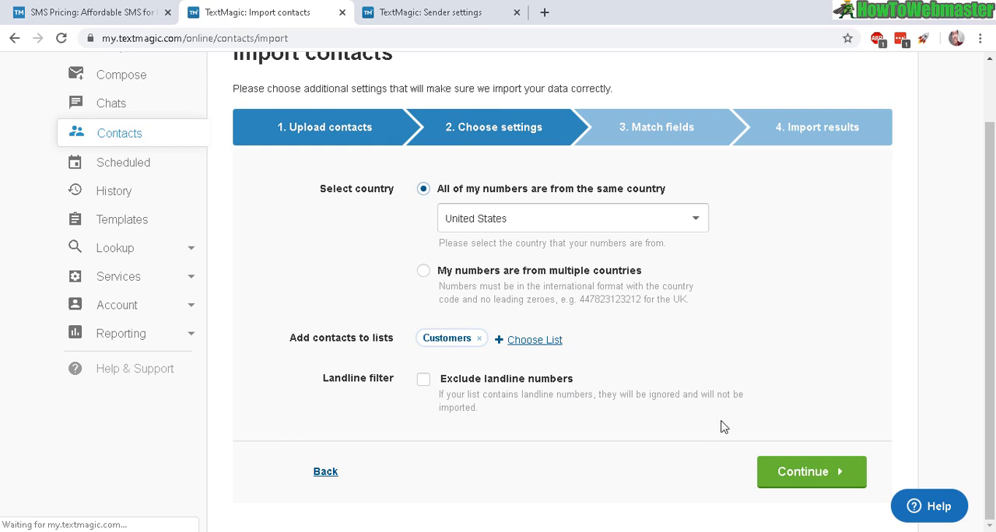
click(811, 472)
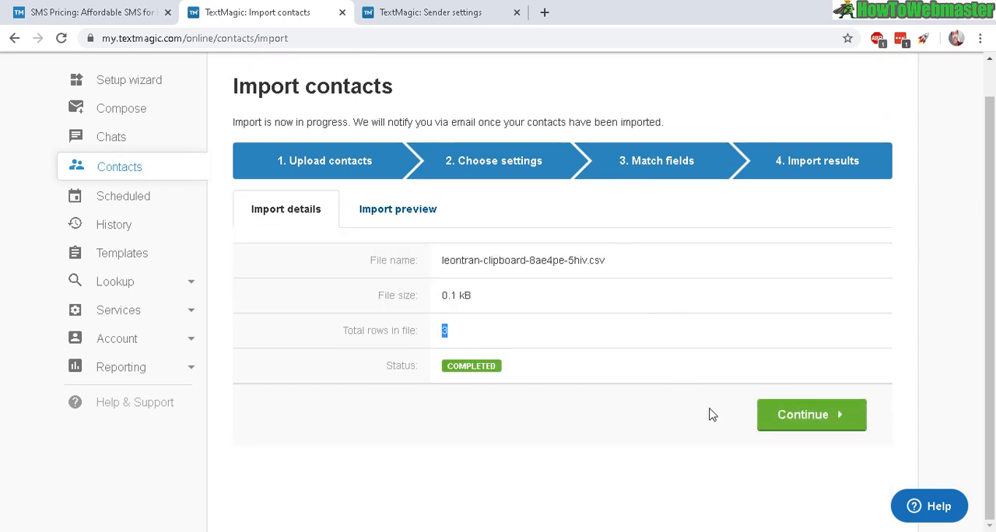
- Continue past the import results and finish importing the 3 contacts into Customers
click(811, 414)
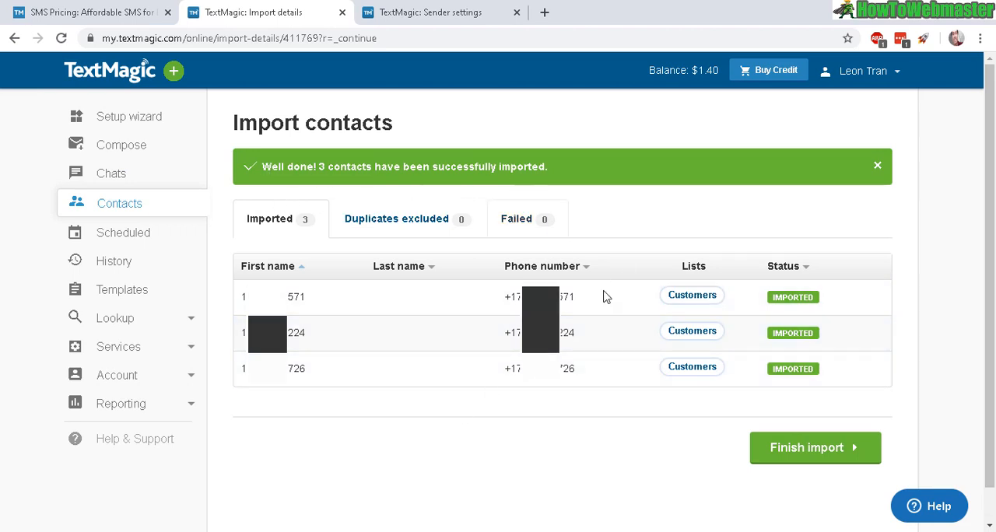
click(814, 448)
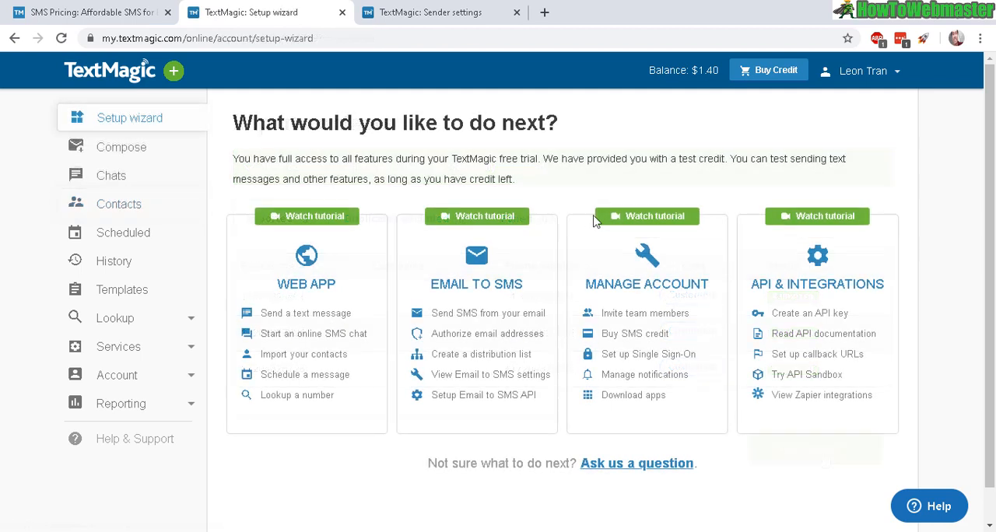
mouse_move(296, 395)
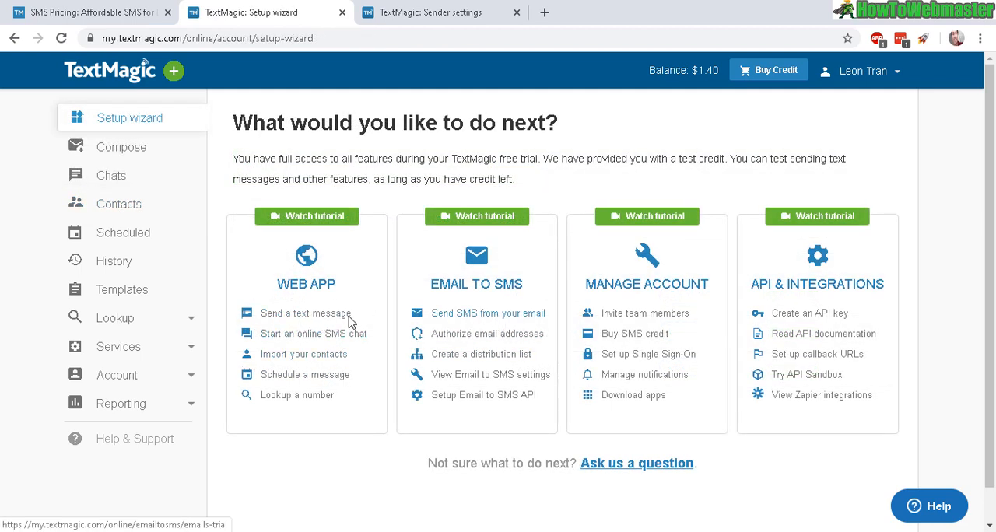
mouse_move(360, 354)
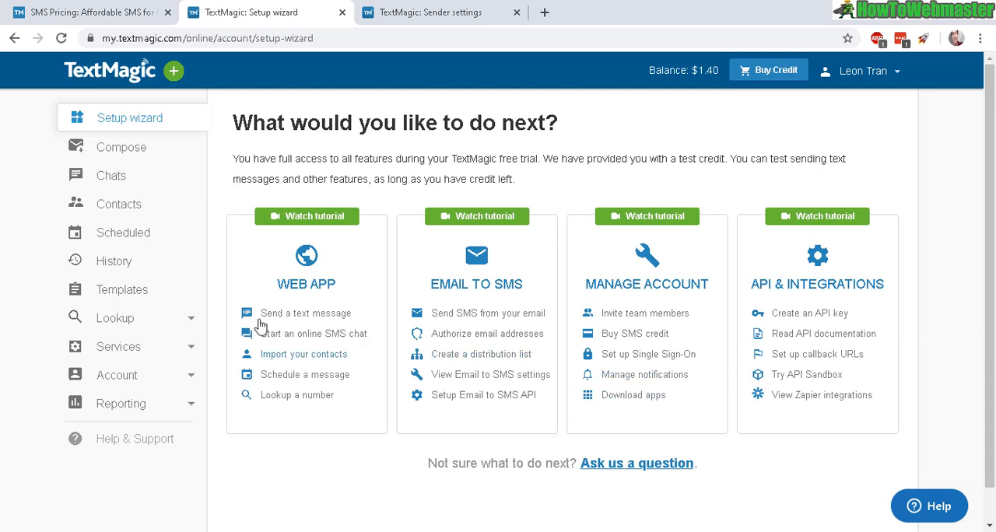
mouse_move(342, 332)
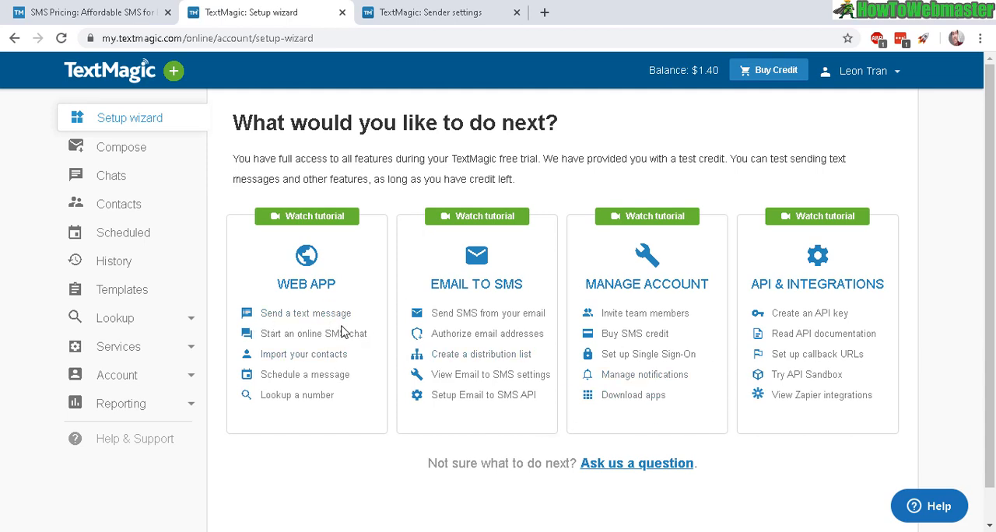
mouse_move(306, 313)
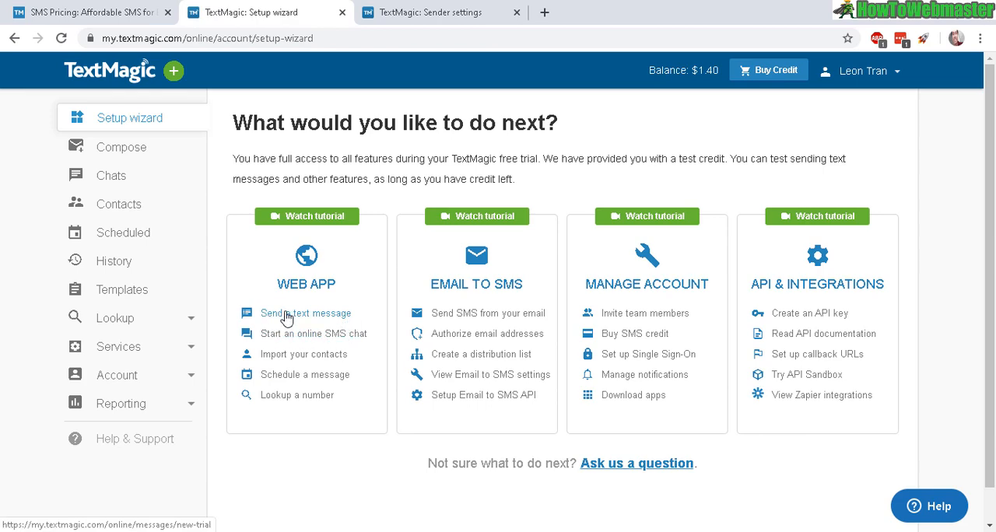
- Choose 'Send a text message' under Web App to start composing
click(305, 313)
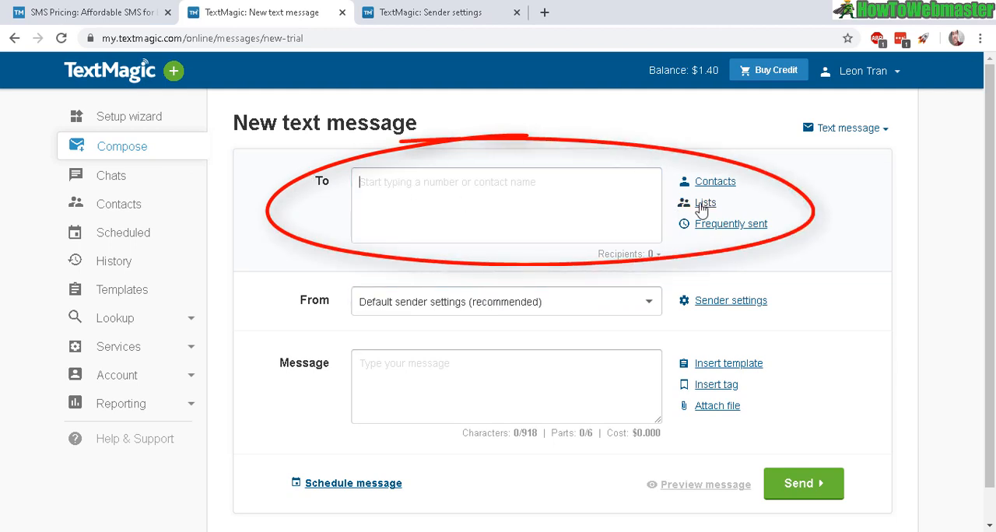
- Add the Customers list (3 contacts) as recipients in the To field
click(705, 203)
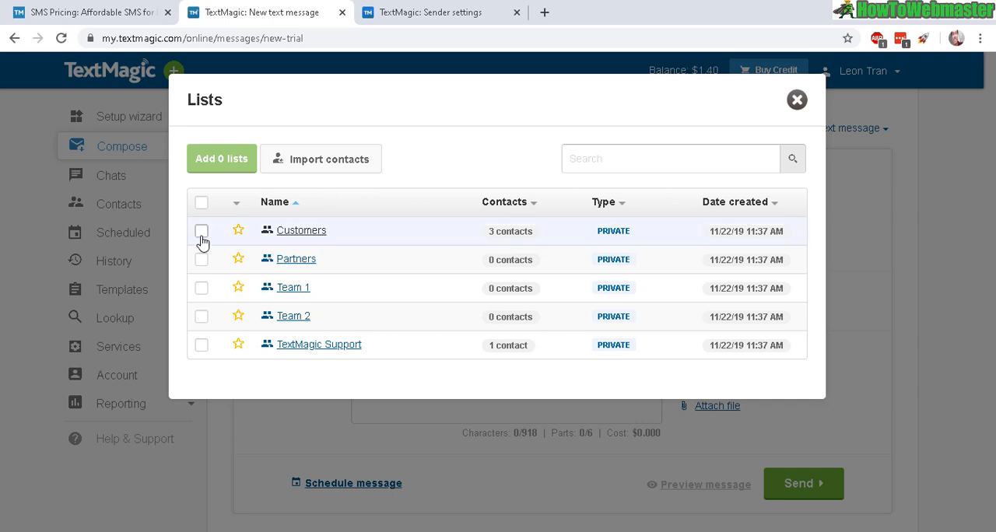
click(201, 231)
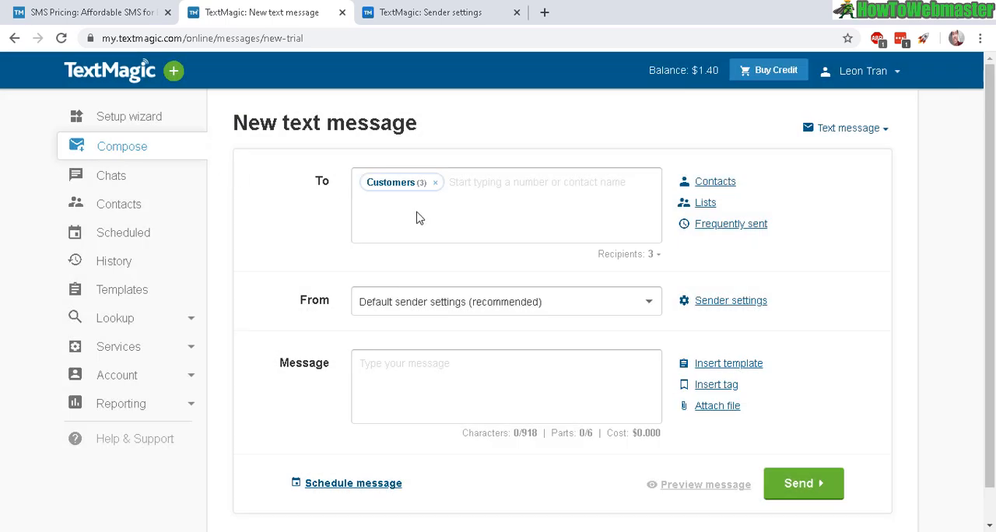
click(506, 205)
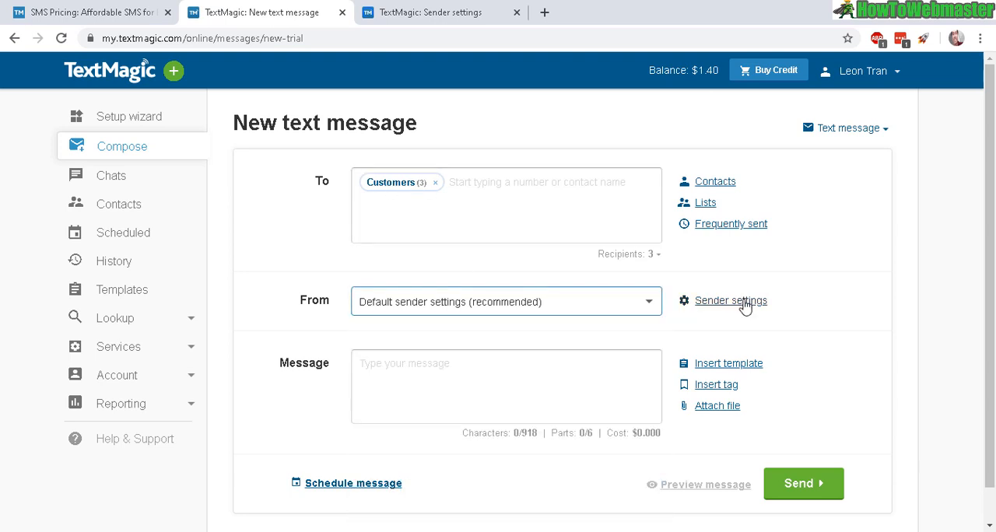
- From Sender settings, begin buying a United States local number with area code 256 - Alabama (AL)
click(731, 300)
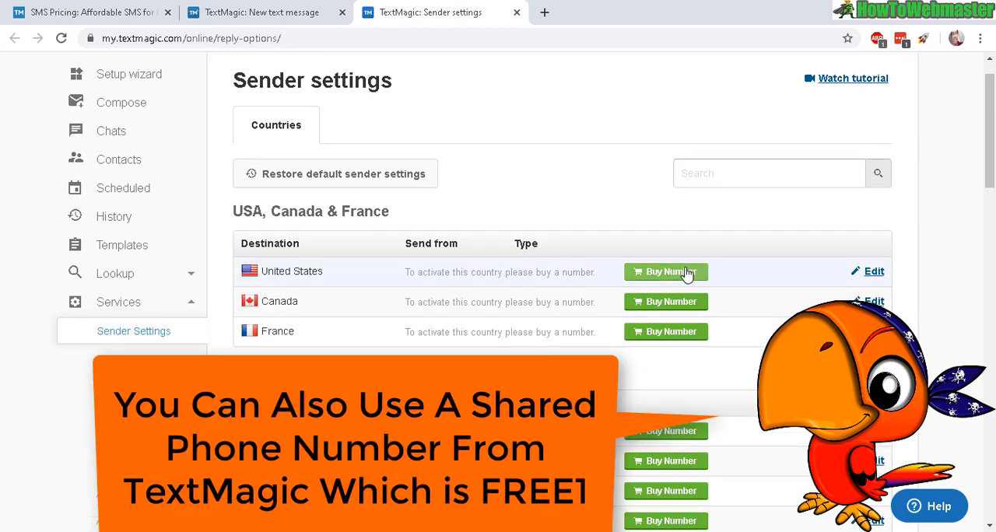
click(665, 271)
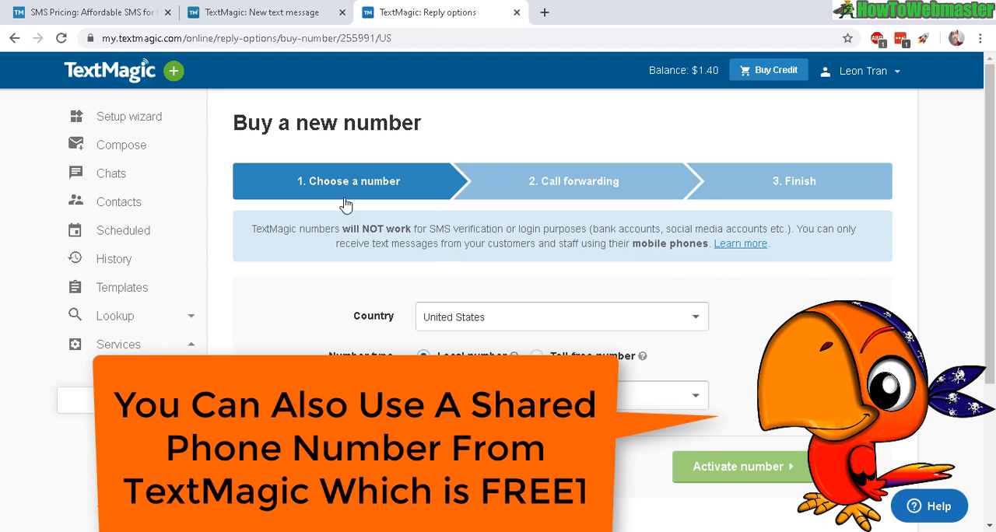
scroll(down, 3)
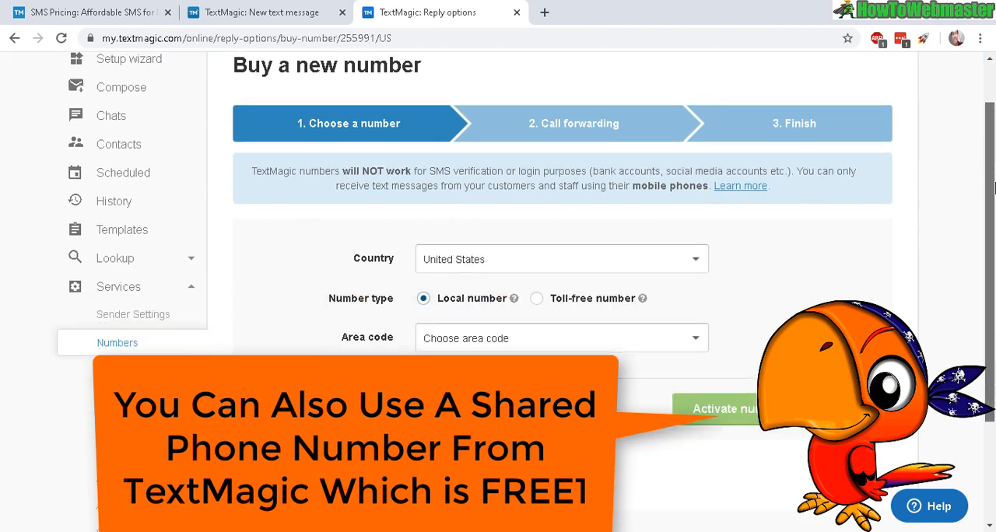
click(560, 337)
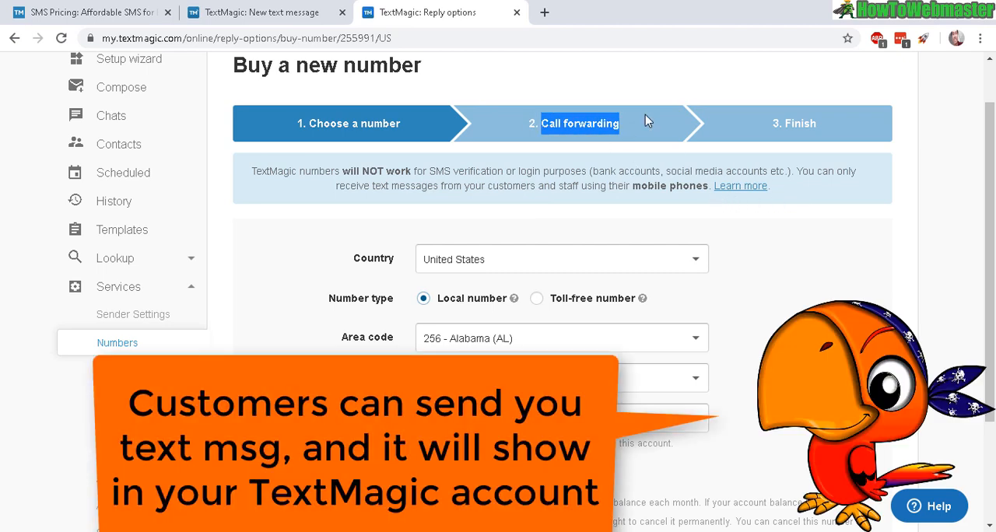
mouse_move(591, 128)
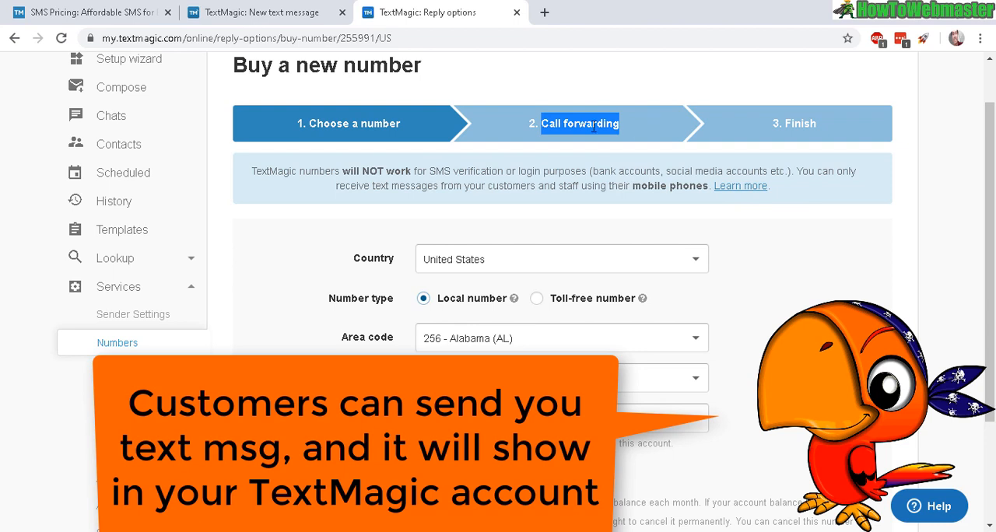
mouse_move(466, 147)
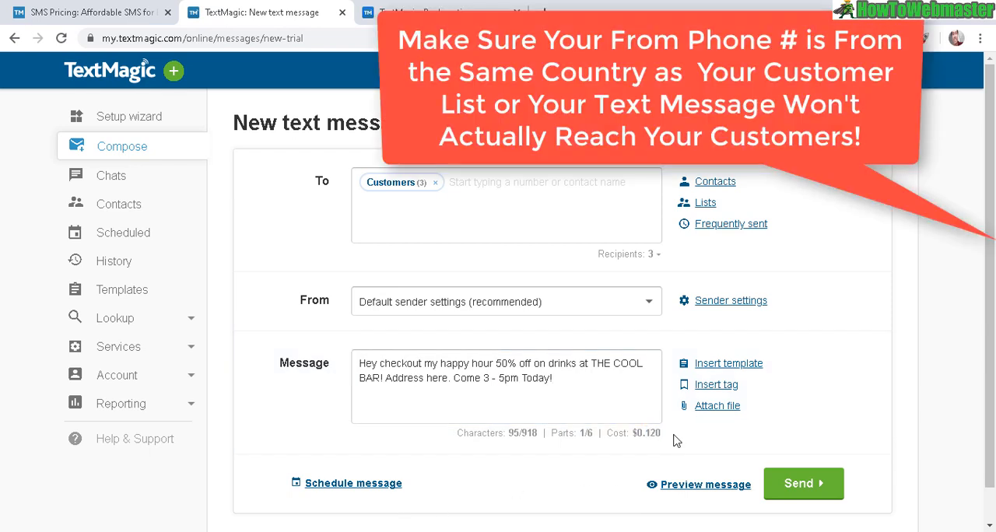
- Send the happy-hour 50% off drinks text to the 3 recipients and review the sent message details
click(803, 483)
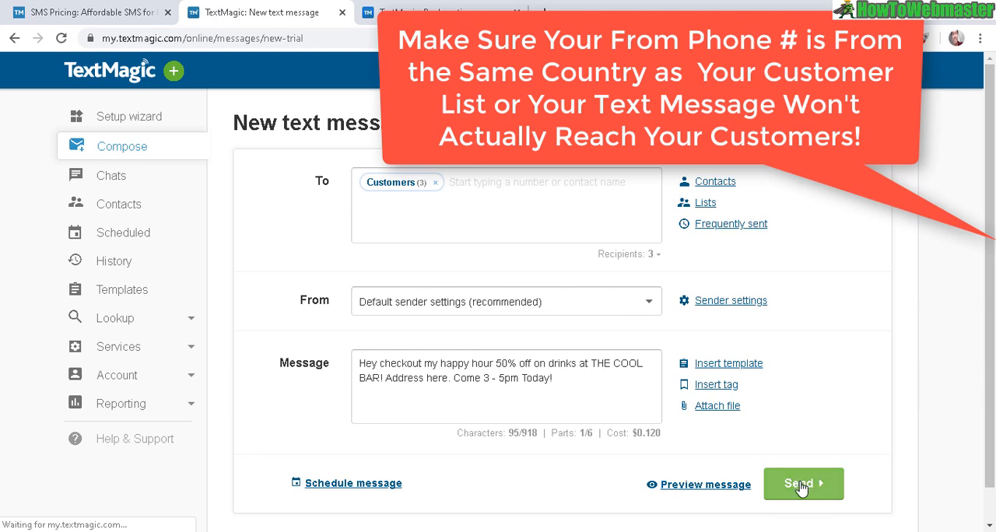
click(803, 484)
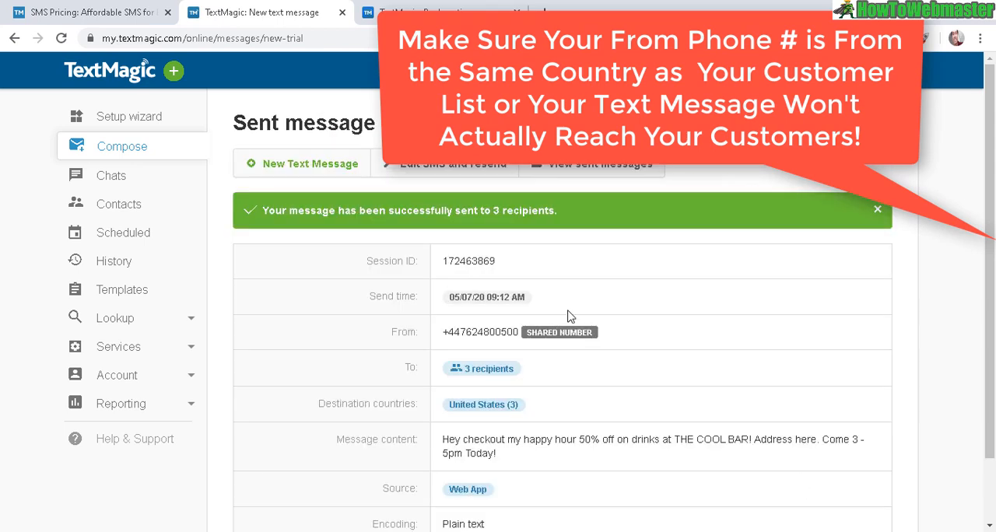
mouse_move(311, 163)
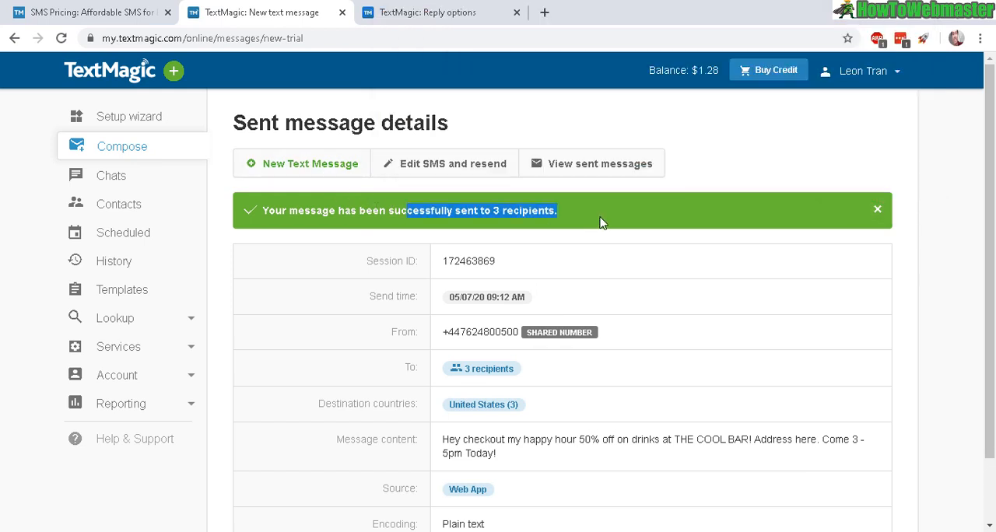
scroll(down, 3)
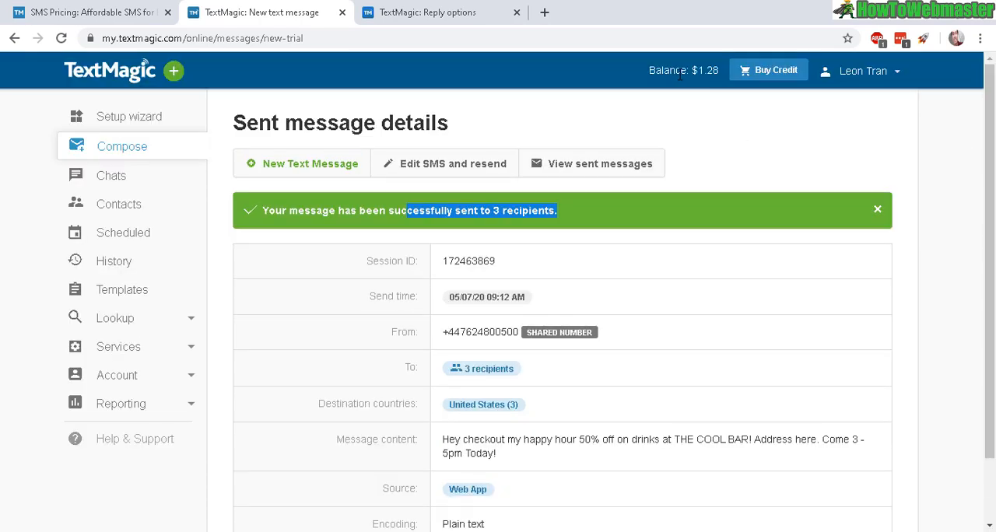
mouse_move(862, 160)
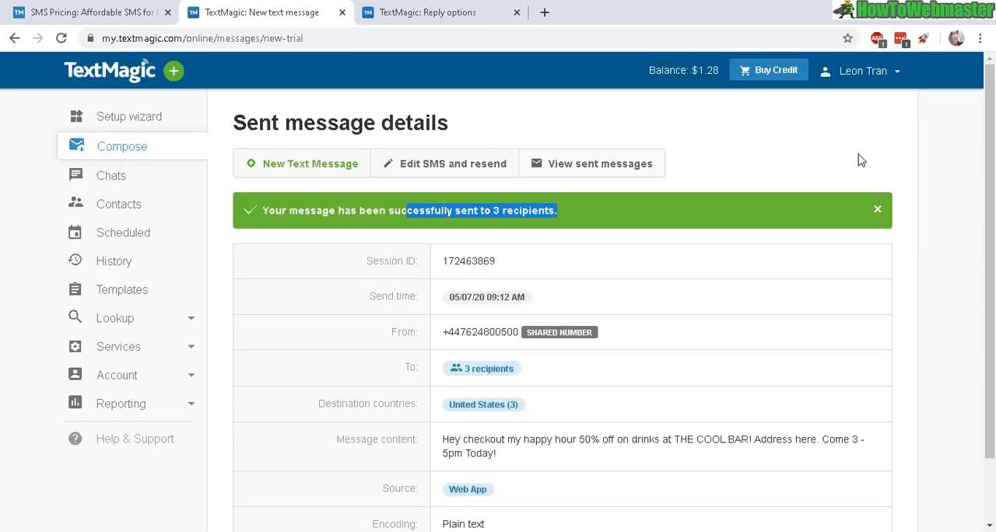
click(130, 116)
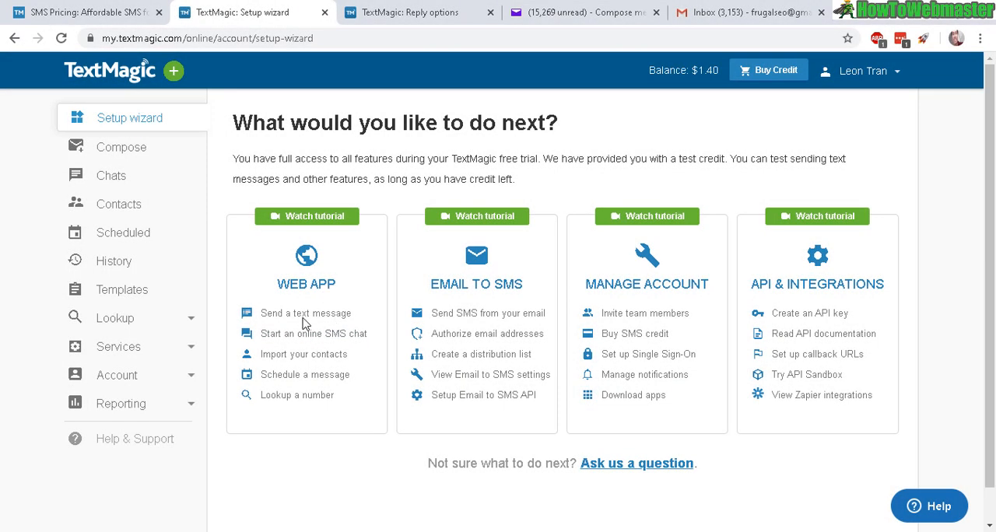
mouse_move(285, 278)
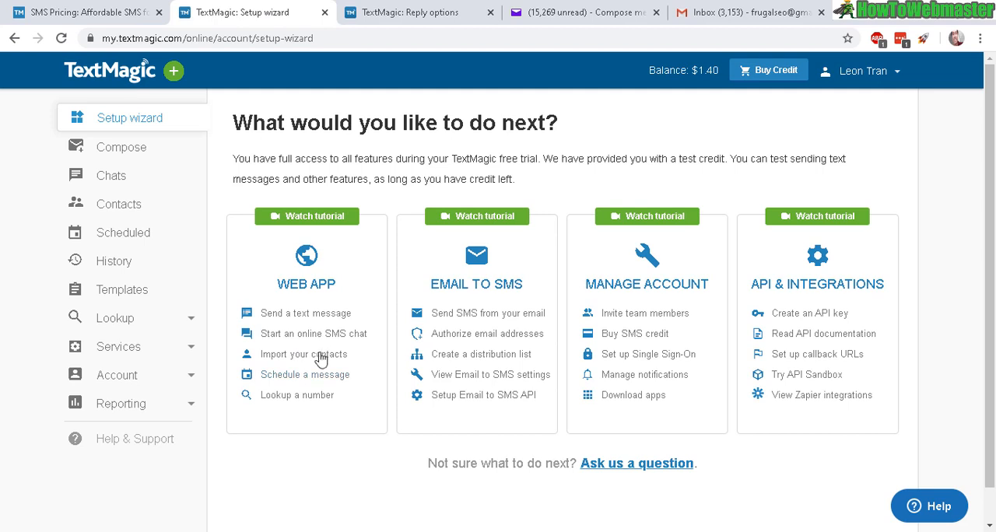
mouse_move(304, 354)
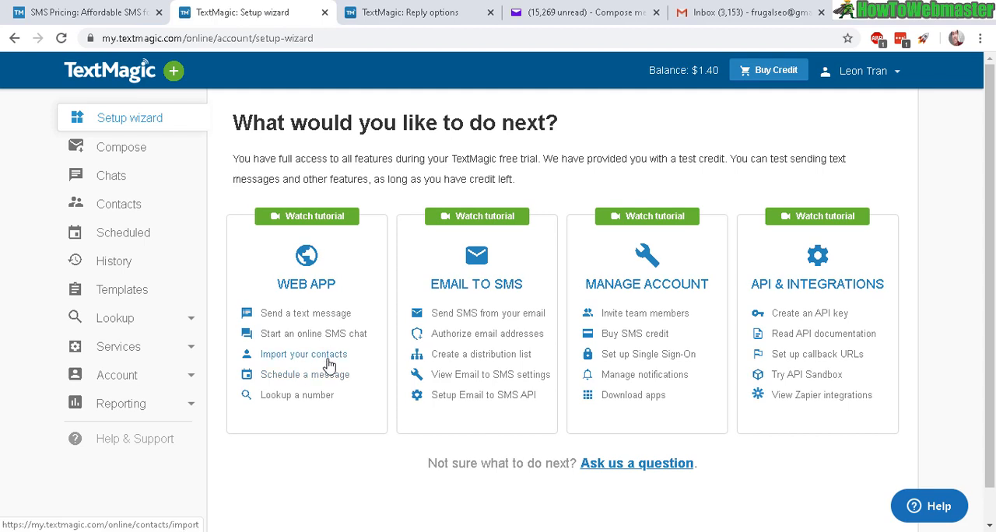
mouse_move(535, 312)
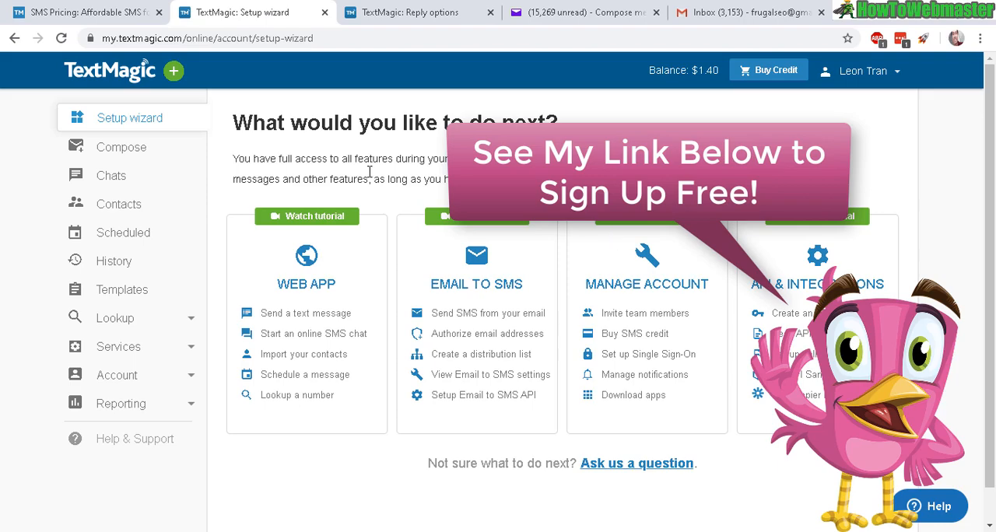
mouse_move(318, 96)
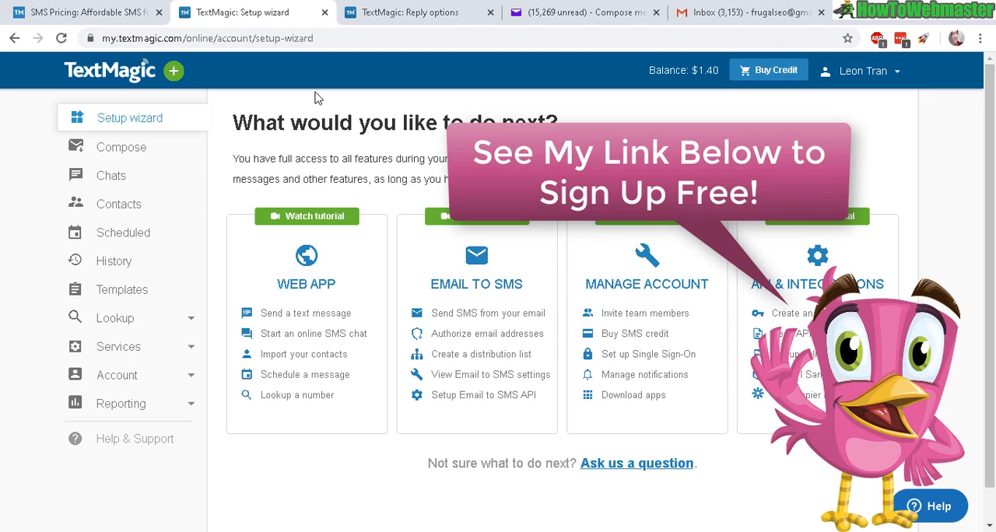
- Switch to the 'SMS Pricing' browser tab showing the Pay As You Go plan
click(249, 12)
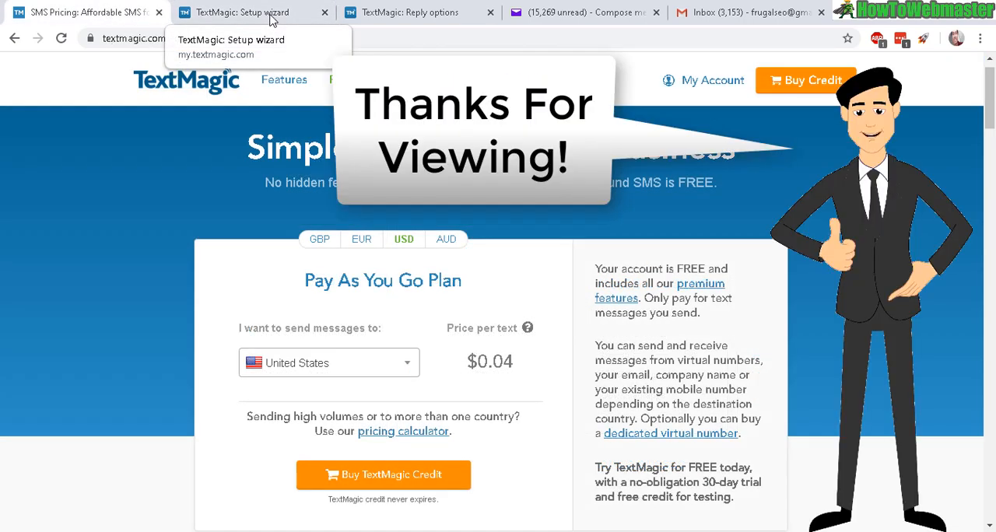